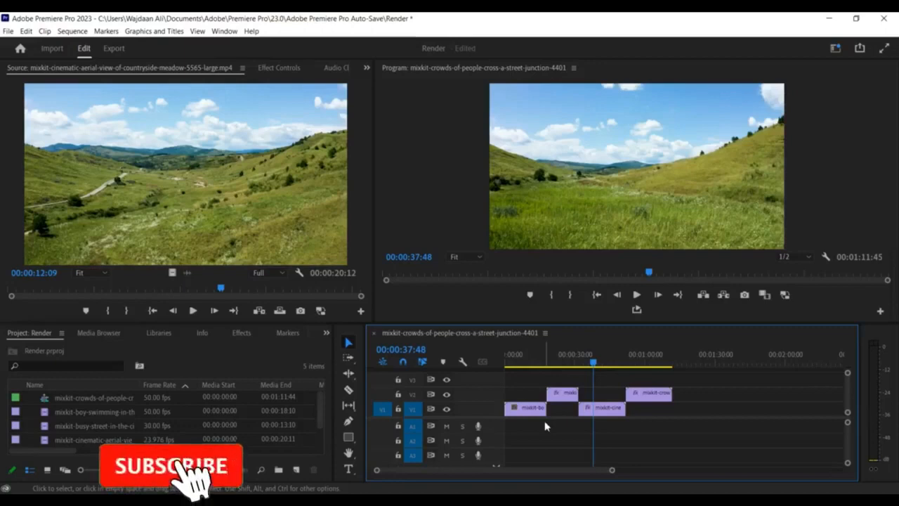
Move the playhead to 00:00:27:15 to preview the street-crossing shot
{"action": "left_click", "coordinate": [170, 466]}
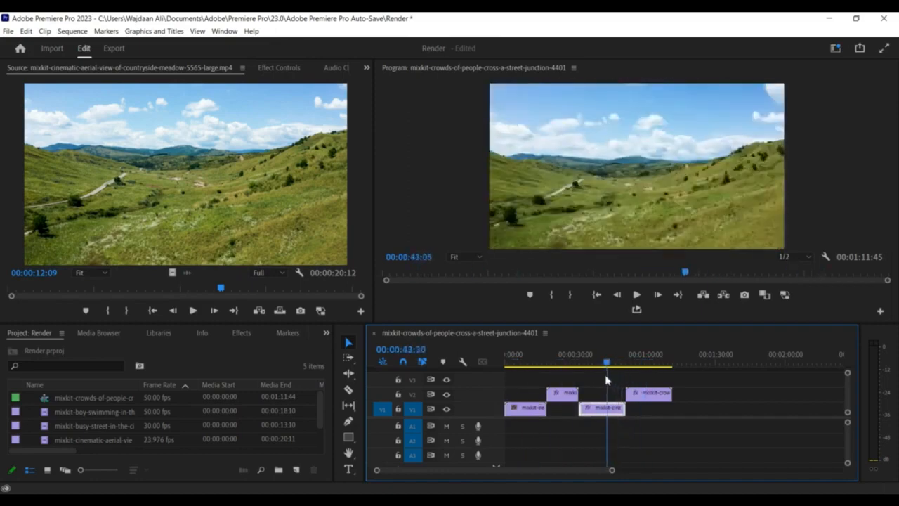
{"action": "left_click", "coordinate": [565, 363]}
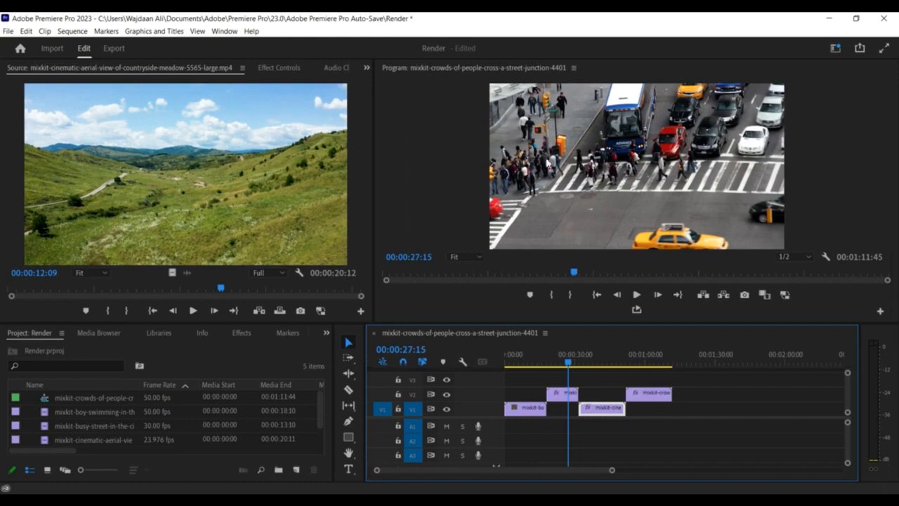
Browse the Clip and Edit menus toward the Preferences submenu
{"action": "left_click", "coordinate": [45, 30]}
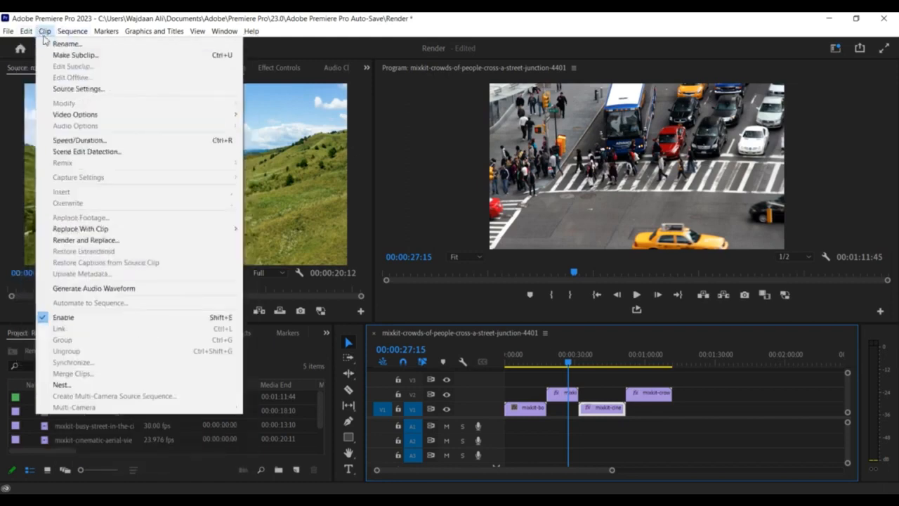
{"action": "left_click", "coordinate": [26, 31]}
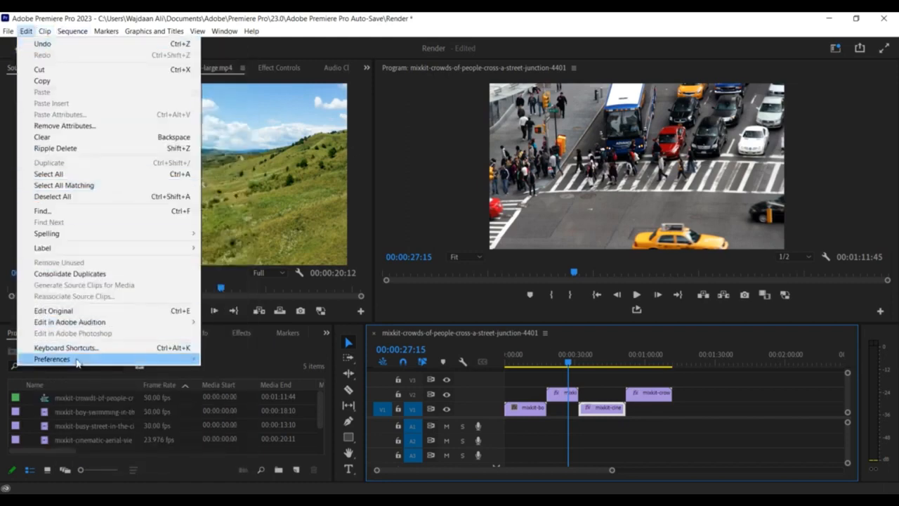
{"action": "mouse_move", "coordinate": [51, 359]}
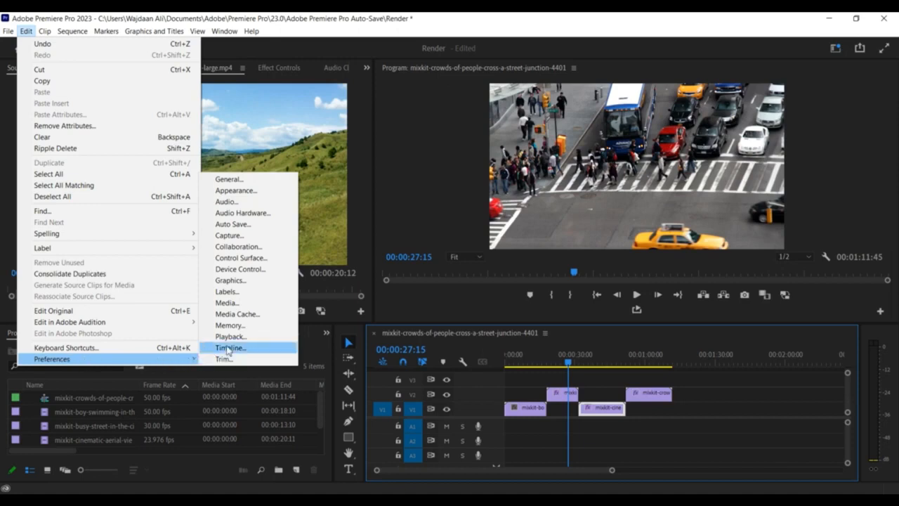
{"action": "mouse_move", "coordinate": [238, 313]}
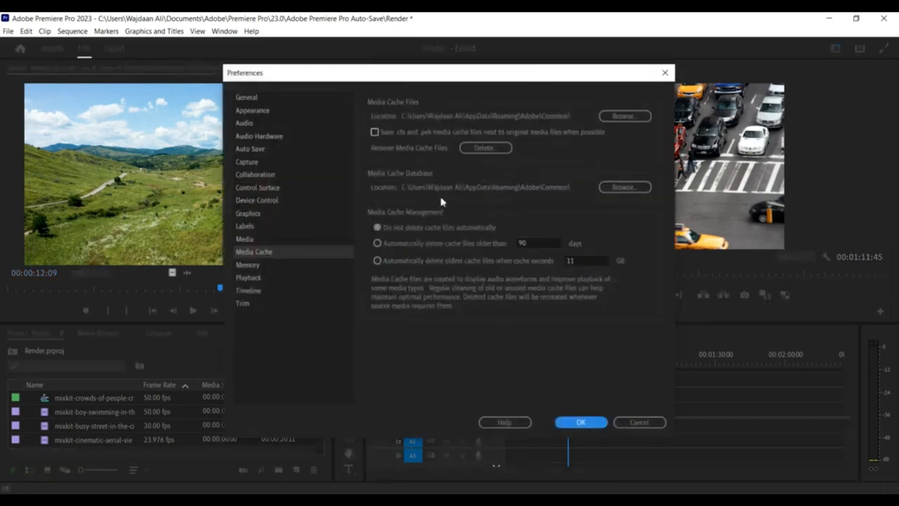
{"action": "mouse_move", "coordinate": [485, 147]}
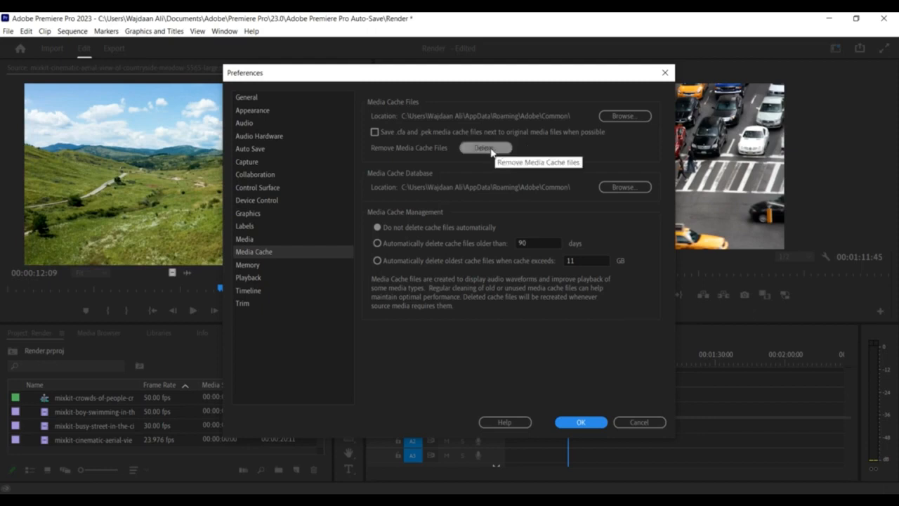
{"action": "mouse_move", "coordinate": [486, 150]}
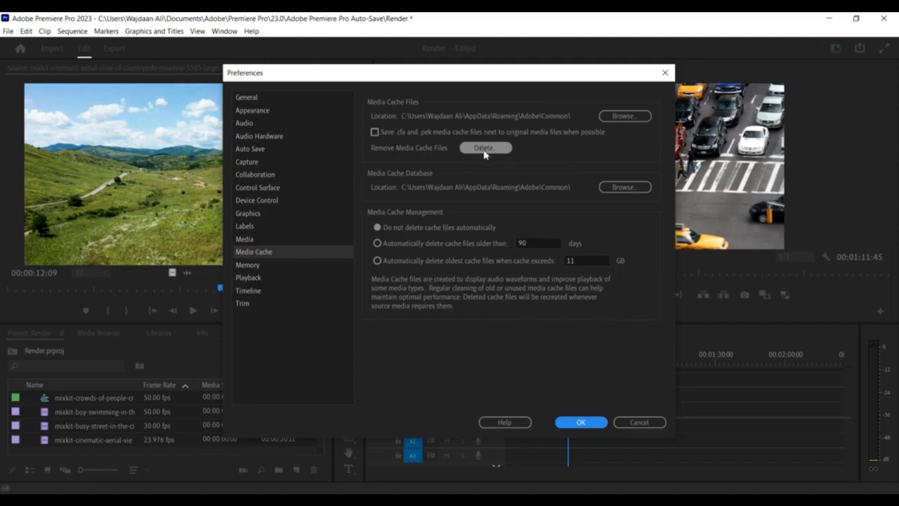
Bring up the delete options for media cache files in Media Cache preferences
{"action": "left_click", "coordinate": [485, 147]}
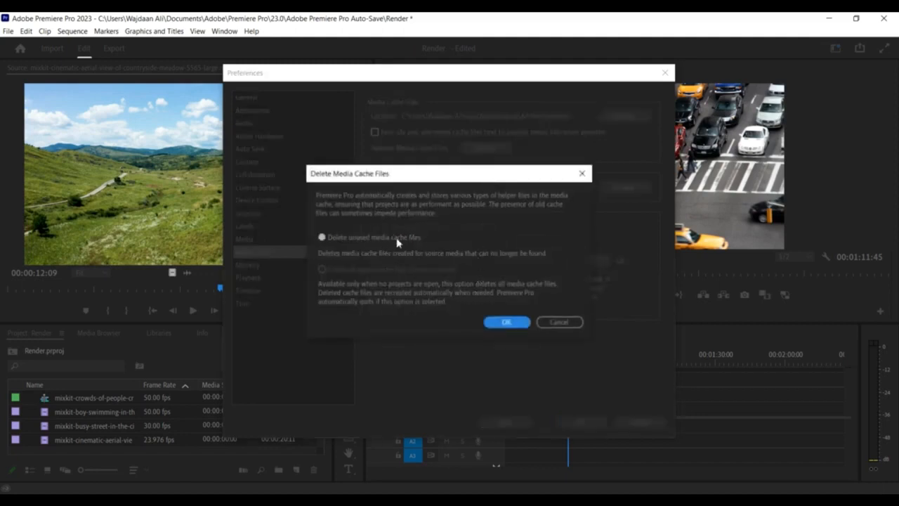
Delete only unused media cache files, confirm, and close Preferences back to the sequence
{"action": "left_click", "coordinate": [320, 237]}
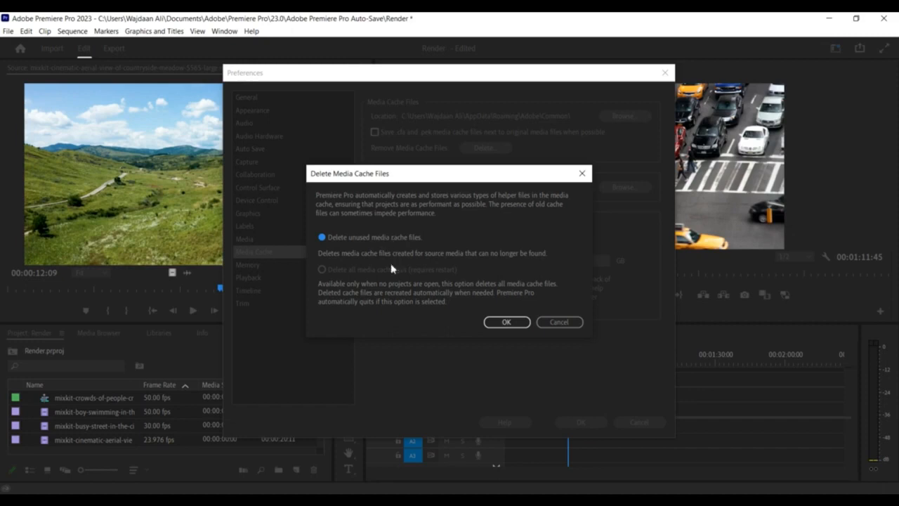
{"action": "mouse_move", "coordinate": [376, 281]}
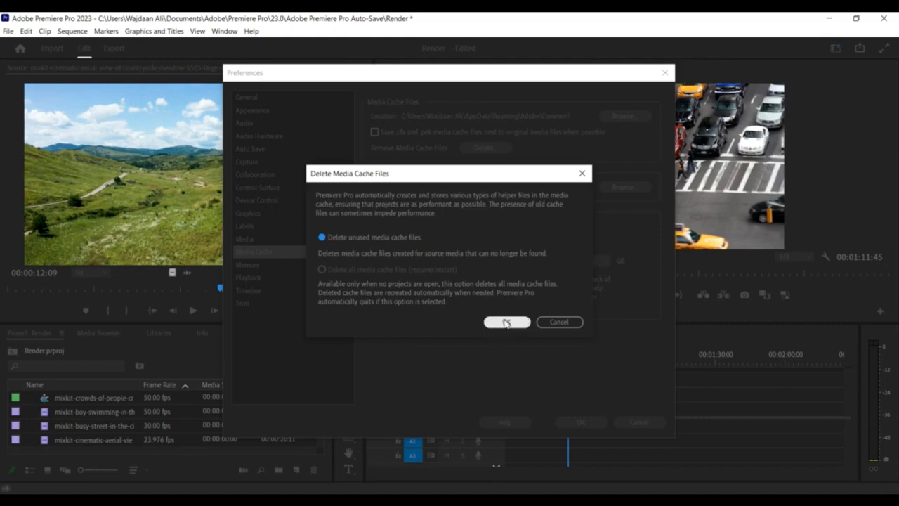
{"action": "left_click", "coordinate": [507, 321]}
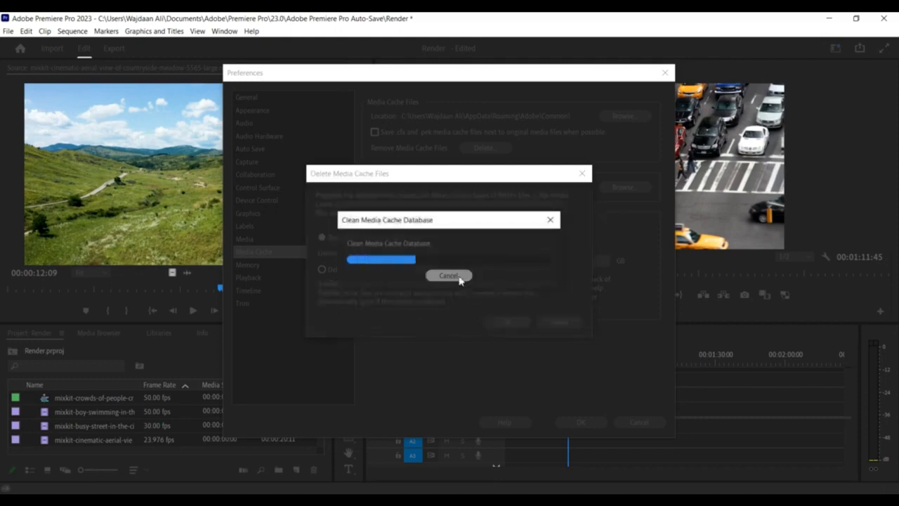
{"action": "left_click", "coordinate": [448, 275]}
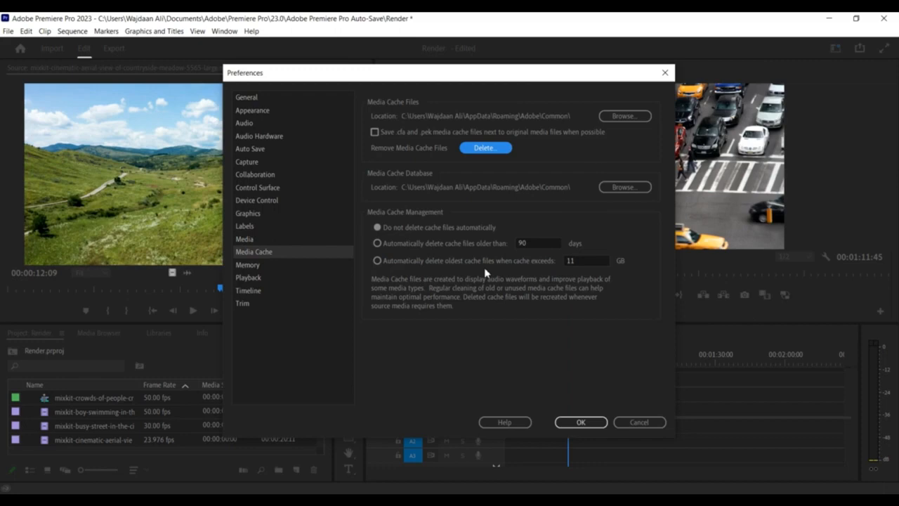
{"action": "left_click", "coordinate": [581, 422]}
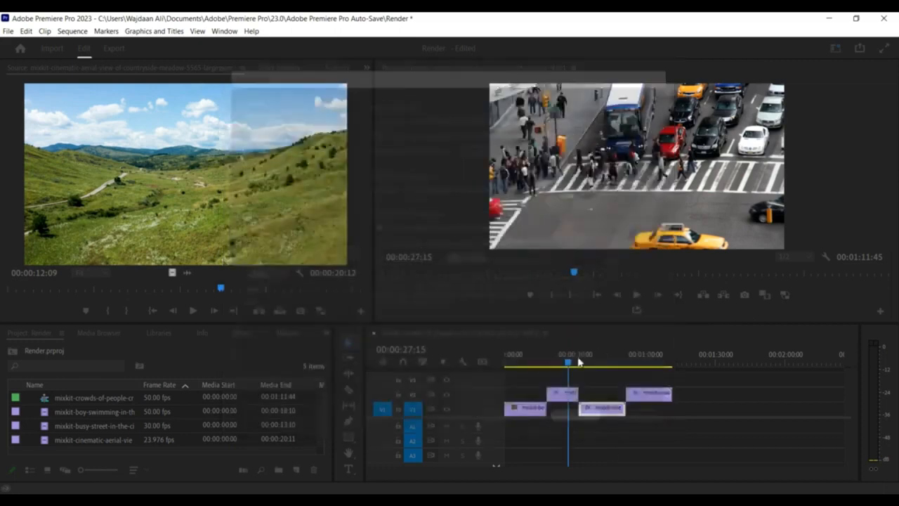